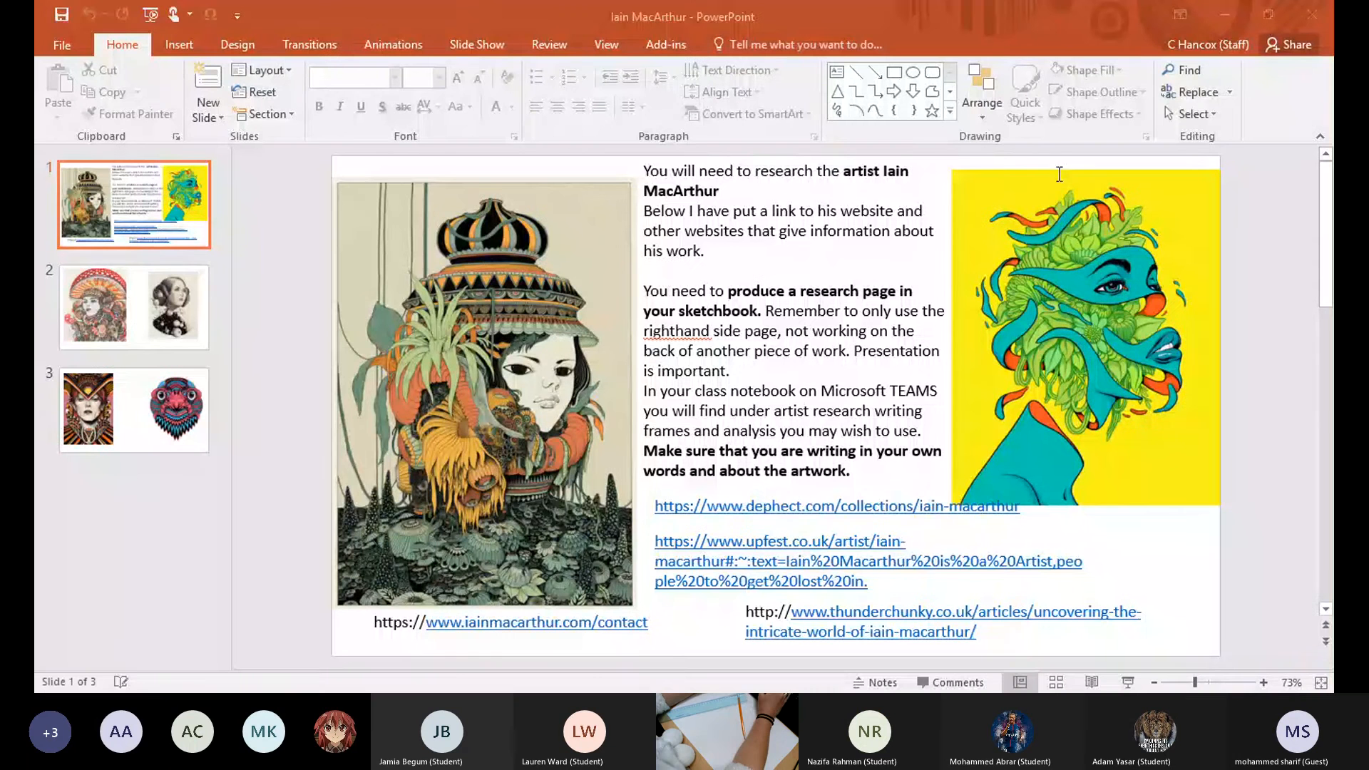
pyautogui.moveTo(609, 131)
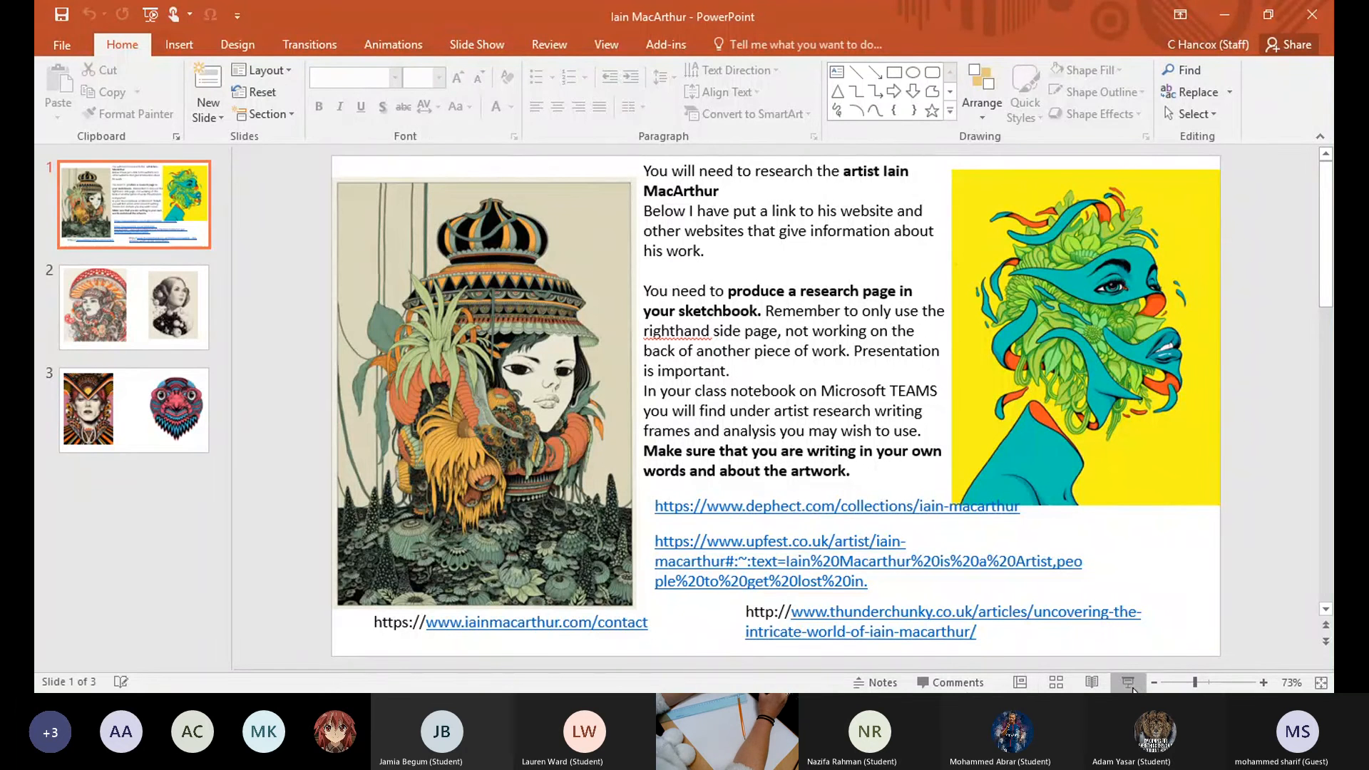
# - Present full-screen and advance to the second slide with the two Iain MacArthur portraits
pyautogui.click(1127, 682)
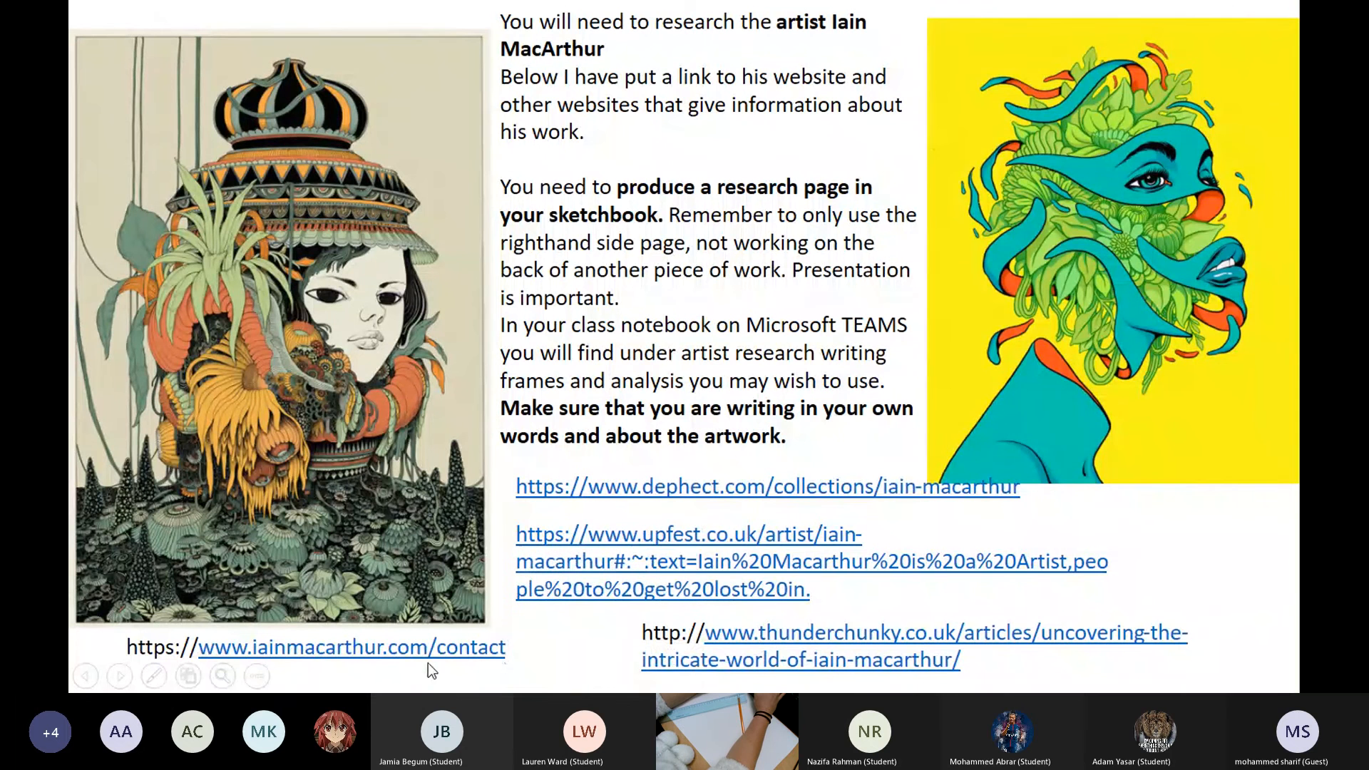
pyautogui.moveTo(417, 653)
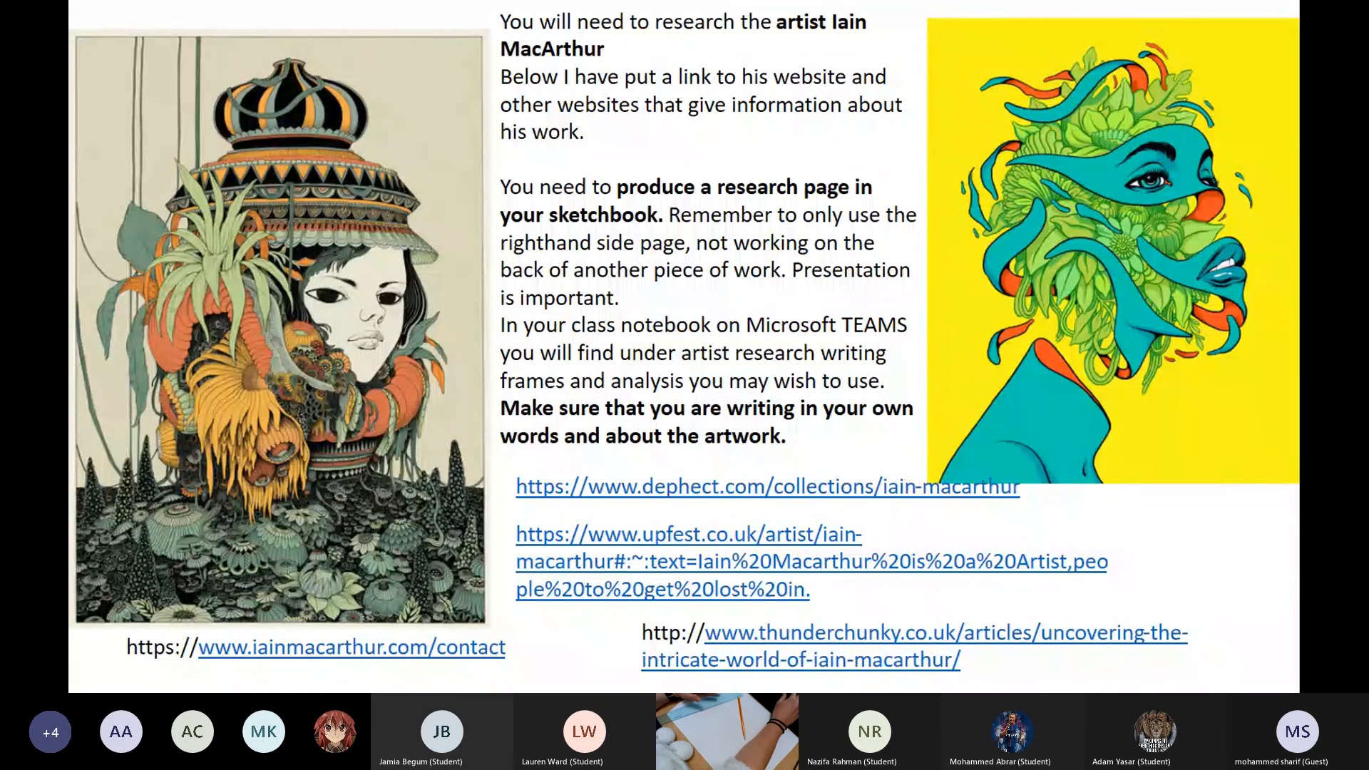
pyautogui.press('right')
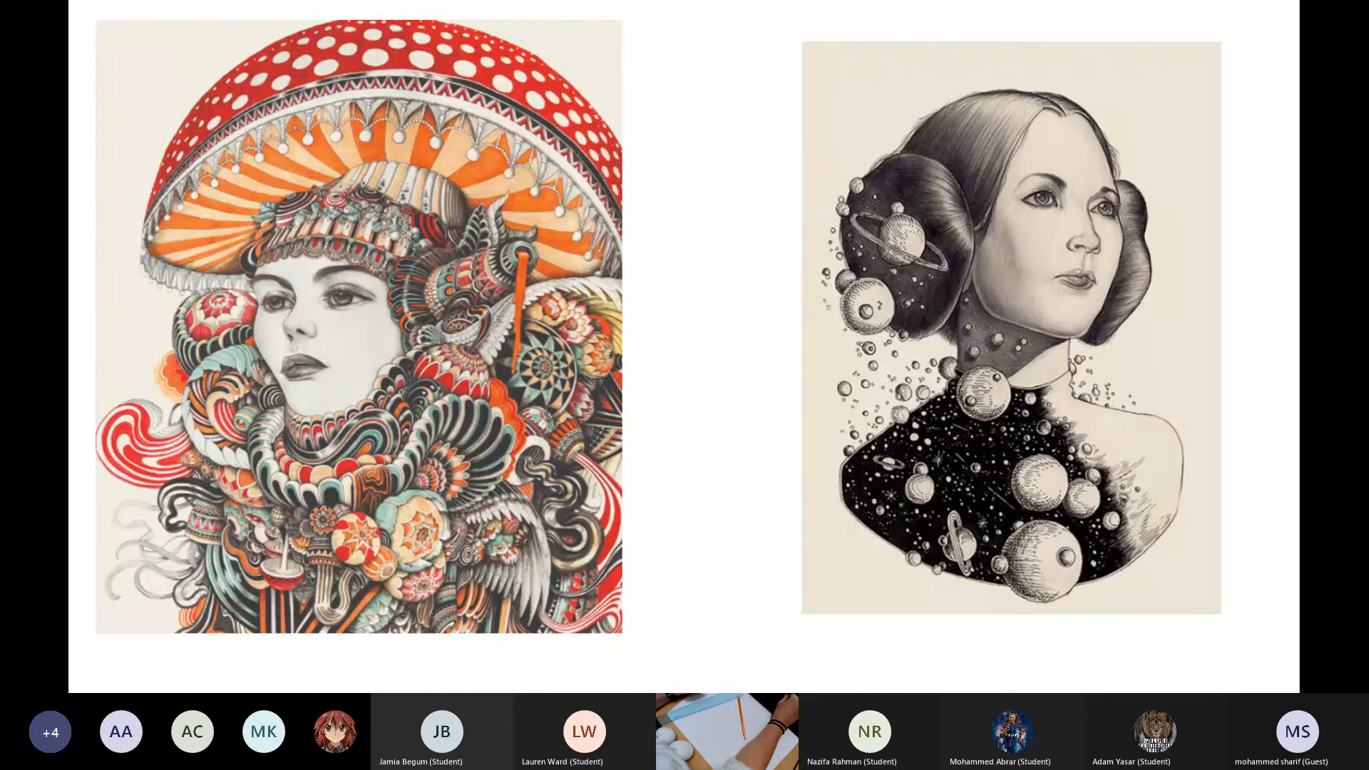